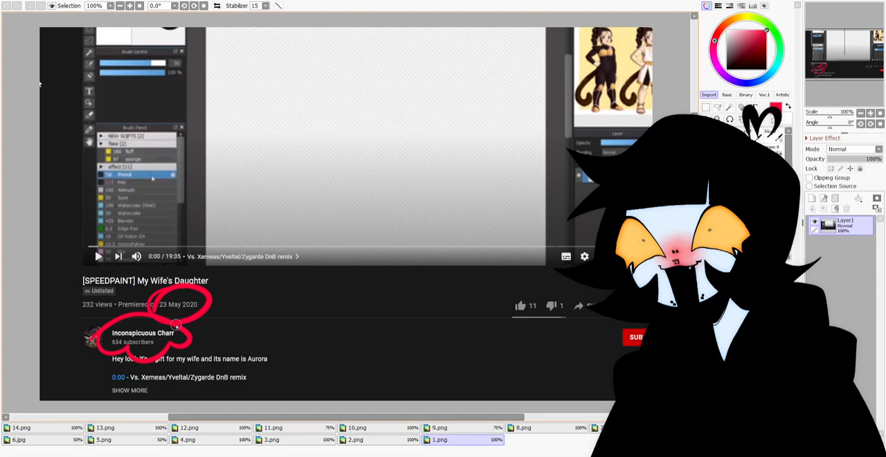
{"action": "mouse_move", "coordinate": [239, 276]}
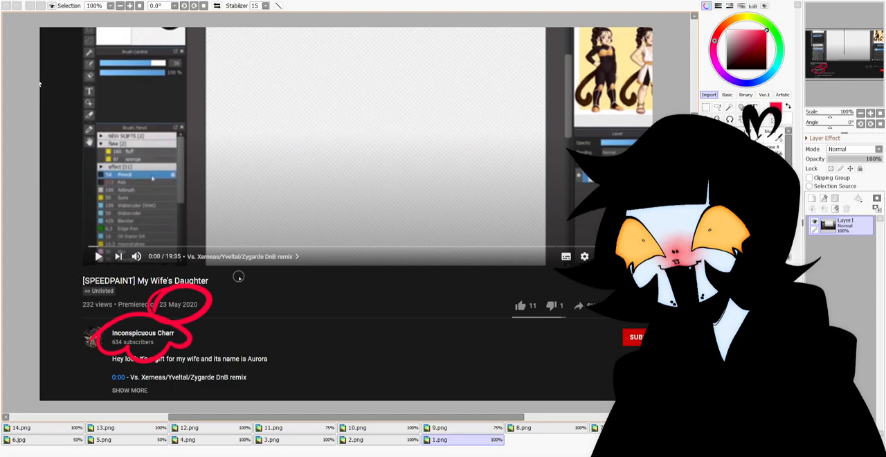
{"action": "mouse_move", "coordinate": [213, 301]}
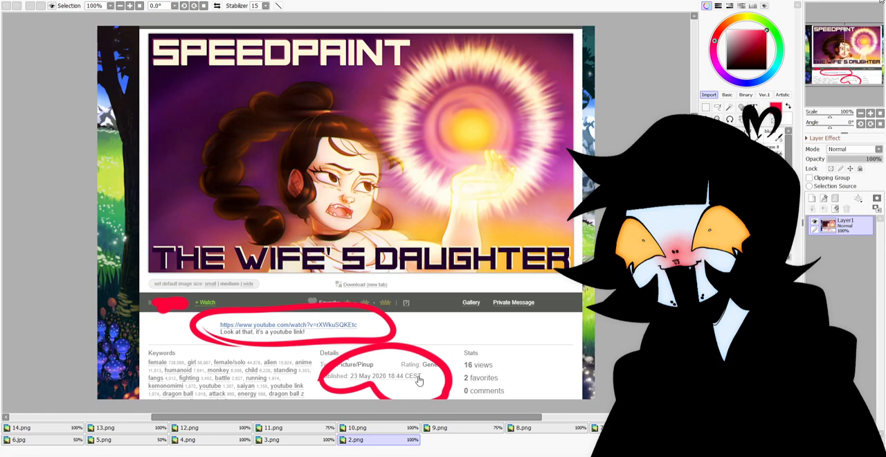
Scroll down through 2.png past the red-circled YouTube link and publish date
{"action": "scroll", "scroll_direction": "down", "scroll_amount": 3}
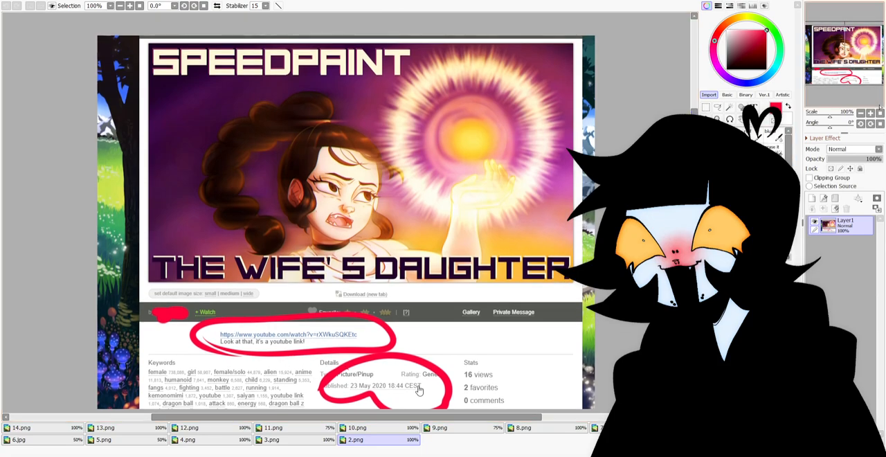
{"action": "scroll", "scroll_direction": "down", "scroll_amount": 3}
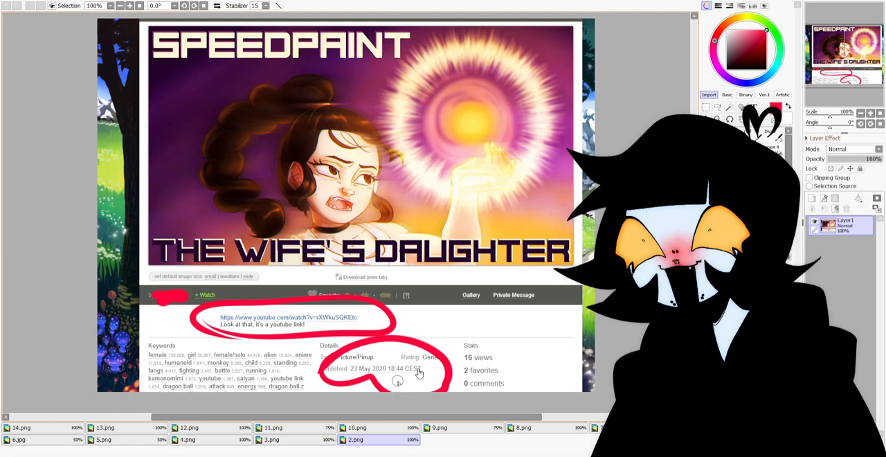
{"action": "mouse_move", "coordinate": [420, 404]}
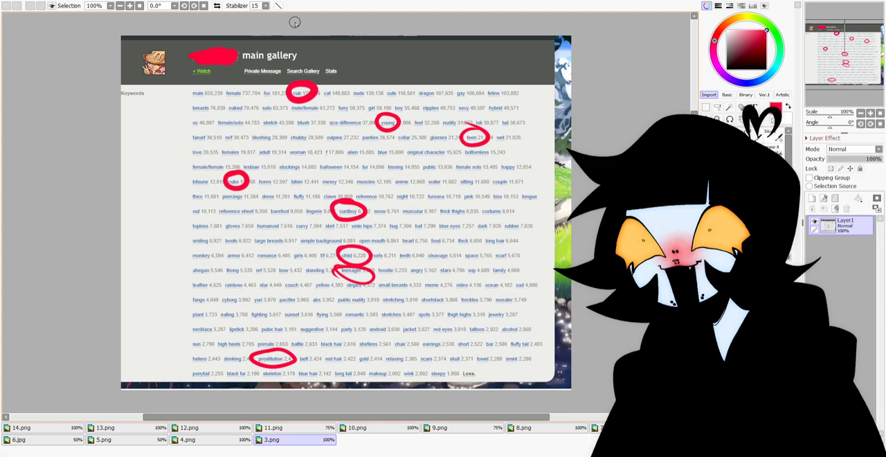
Scroll up through 3.png's gallery keyword list with red-circled tags
{"action": "scroll", "scroll_direction": "up", "scroll_amount": 3}
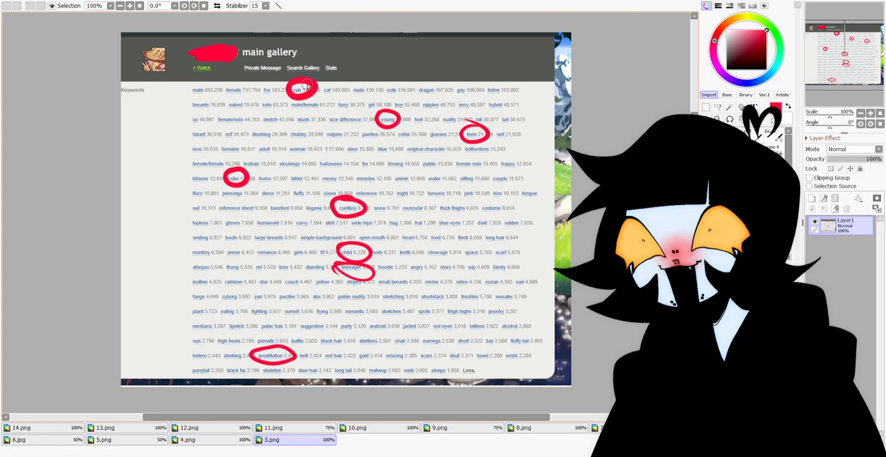
{"action": "mouse_move", "coordinate": [521, 123]}
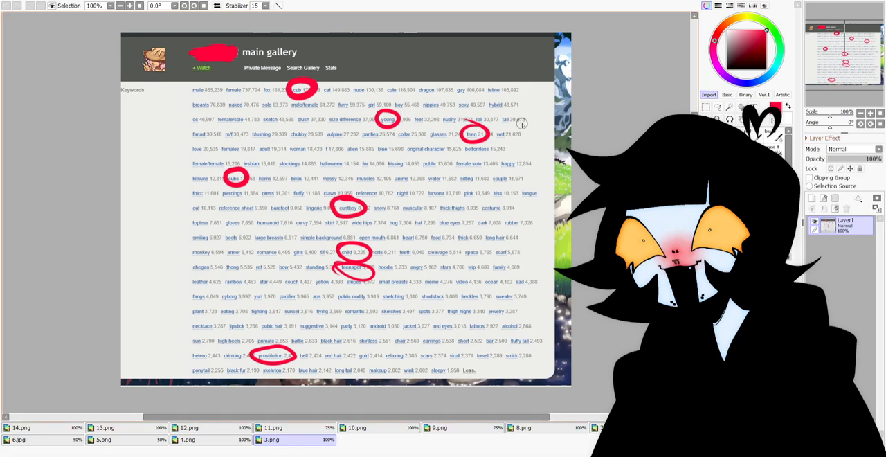
{"action": "mouse_move", "coordinate": [296, 170]}
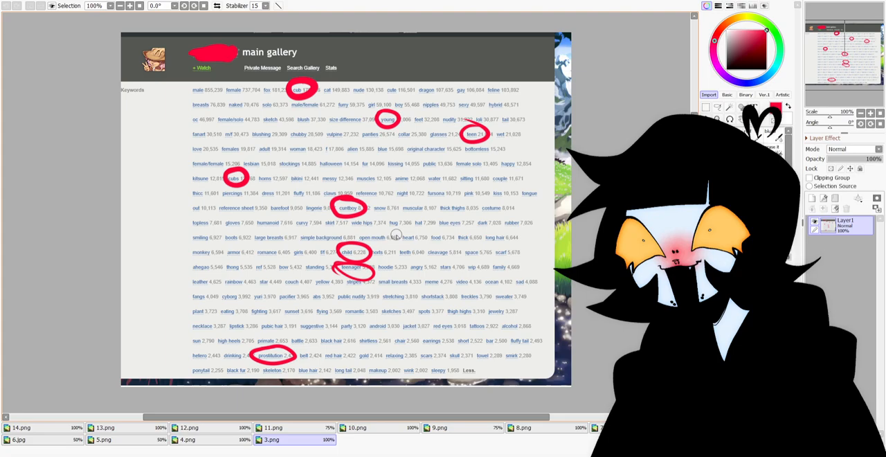
{"action": "mouse_move", "coordinate": [398, 228]}
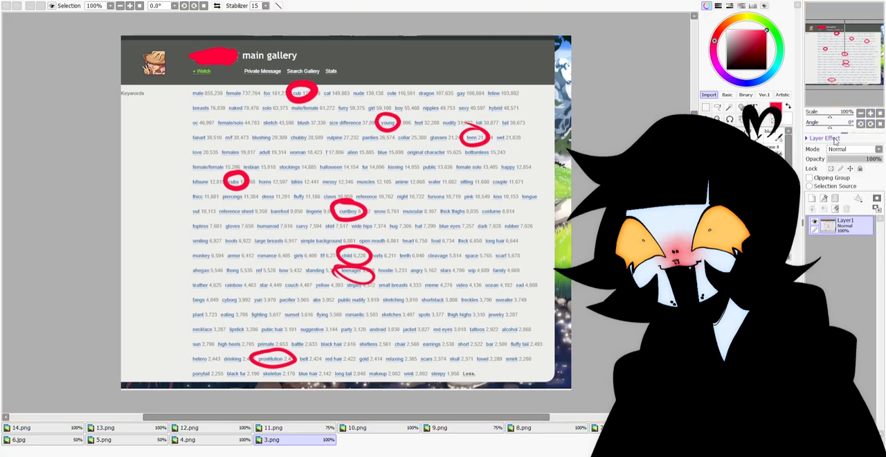
{"action": "scroll", "scroll_direction": "up", "scroll_amount": 3}
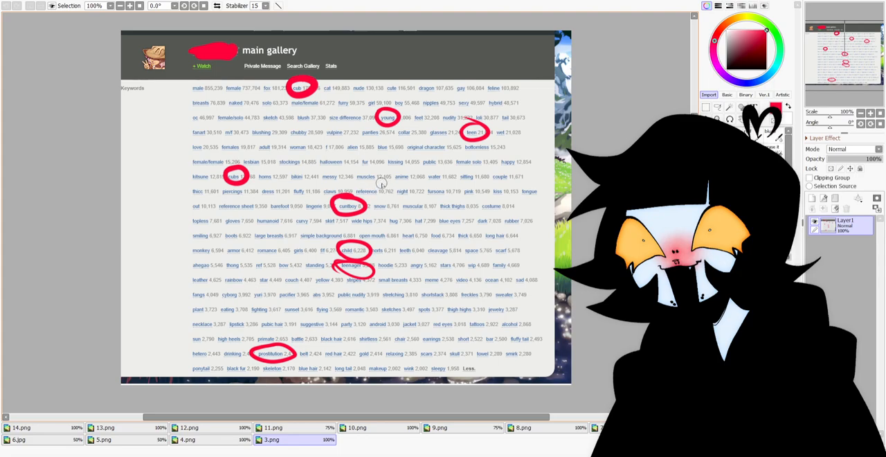
{"action": "mouse_move", "coordinate": [386, 199]}
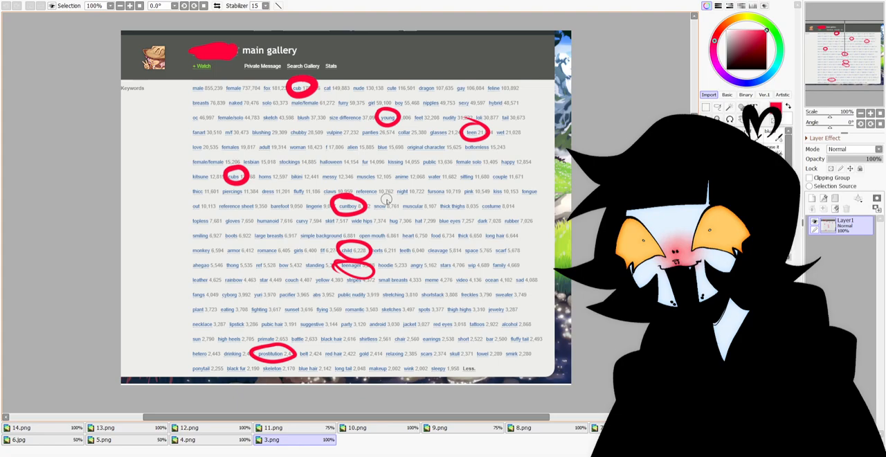
{"action": "mouse_move", "coordinate": [415, 242]}
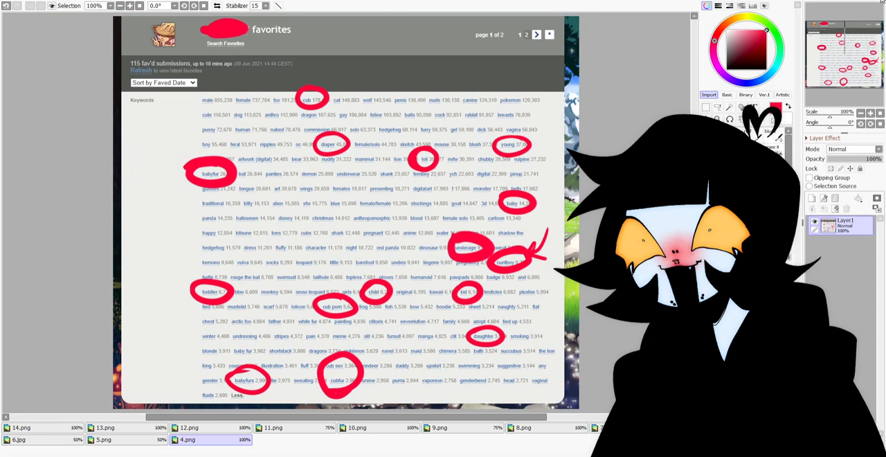
{"action": "mouse_move", "coordinate": [452, 235]}
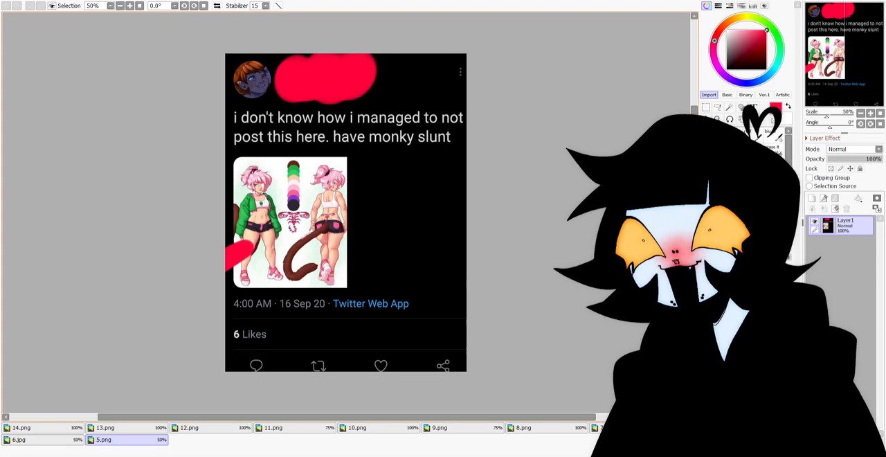
Draw a red arrow on 5.png pointing at the character image
{"action": "left_click_drag", "start_coordinate": [415, 173], "coordinate": [360, 235]}
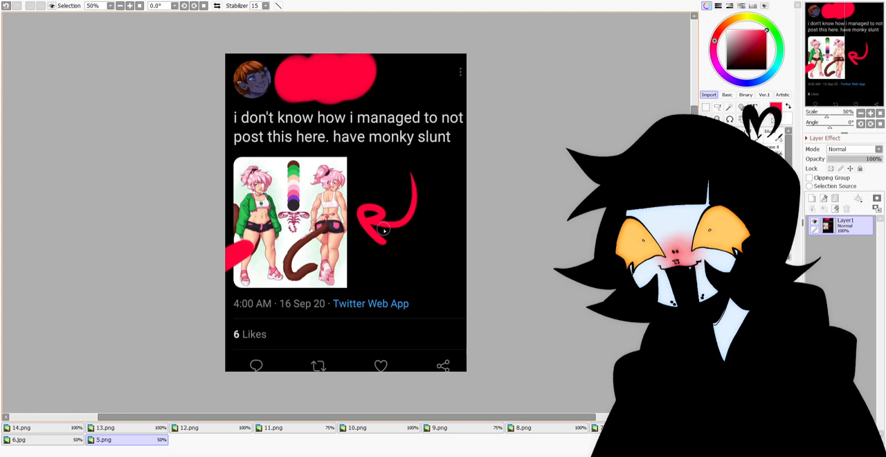
{"action": "mouse_move", "coordinate": [427, 253]}
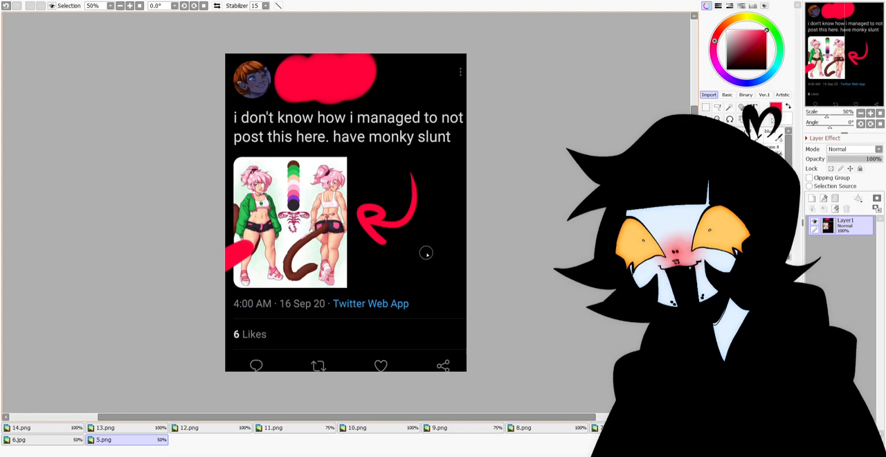
{"action": "mouse_move", "coordinate": [427, 247]}
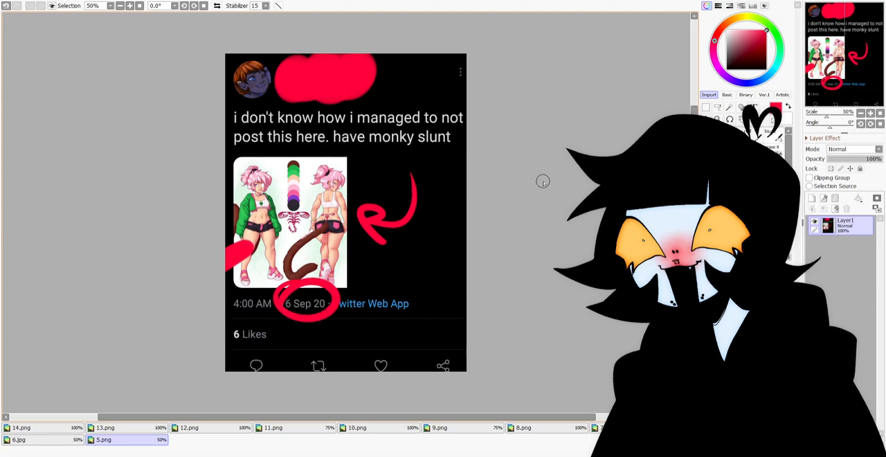
{"action": "mouse_move", "coordinate": [536, 109]}
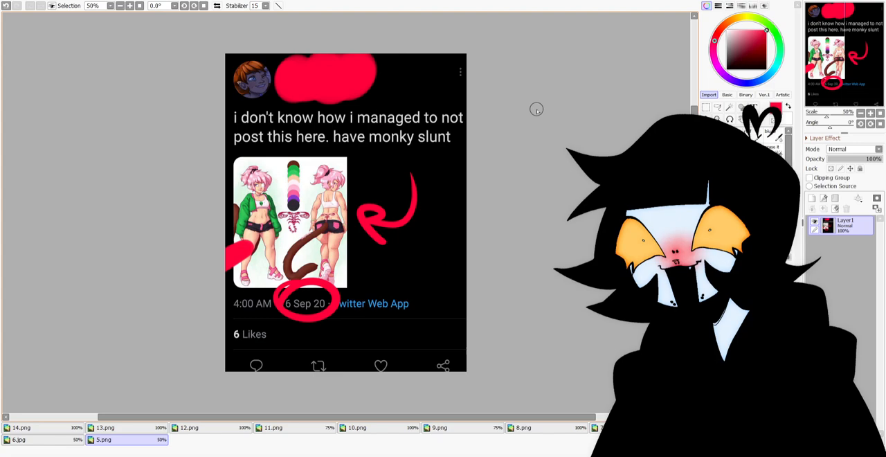
{"action": "mouse_move", "coordinate": [449, 93]}
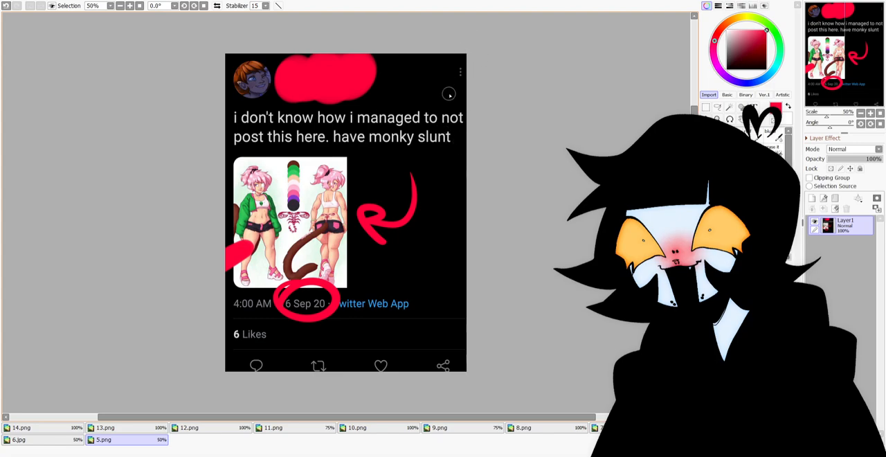
{"action": "mouse_move", "coordinate": [466, 128]}
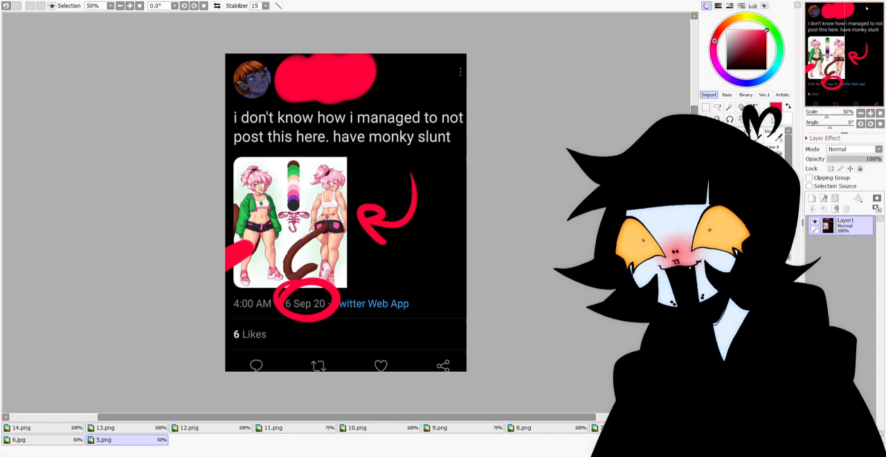
{"action": "mouse_move", "coordinate": [449, 239]}
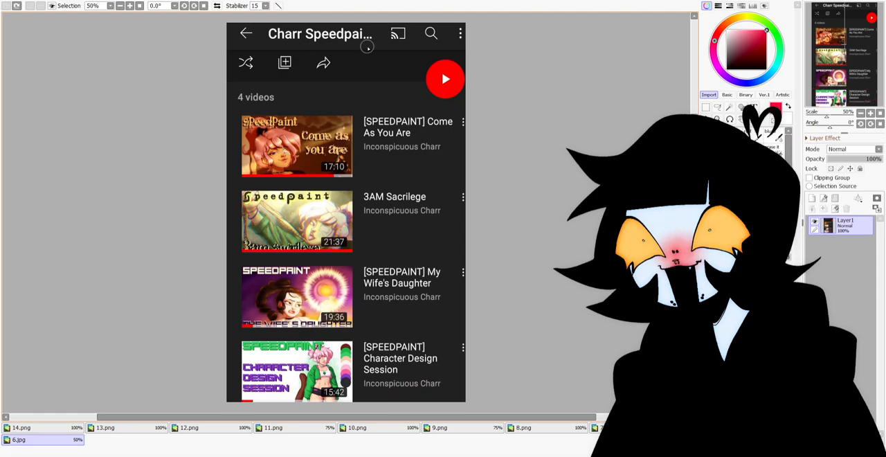
{"action": "mouse_move", "coordinate": [554, 154]}
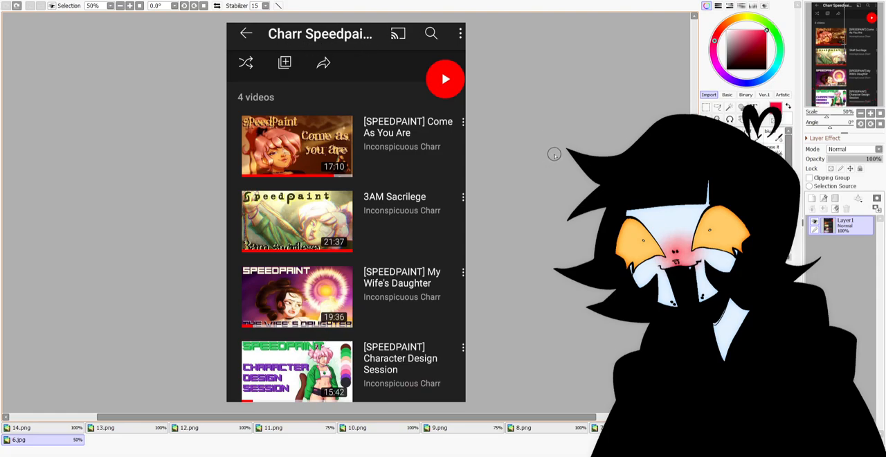
{"action": "mouse_move", "coordinate": [554, 144]}
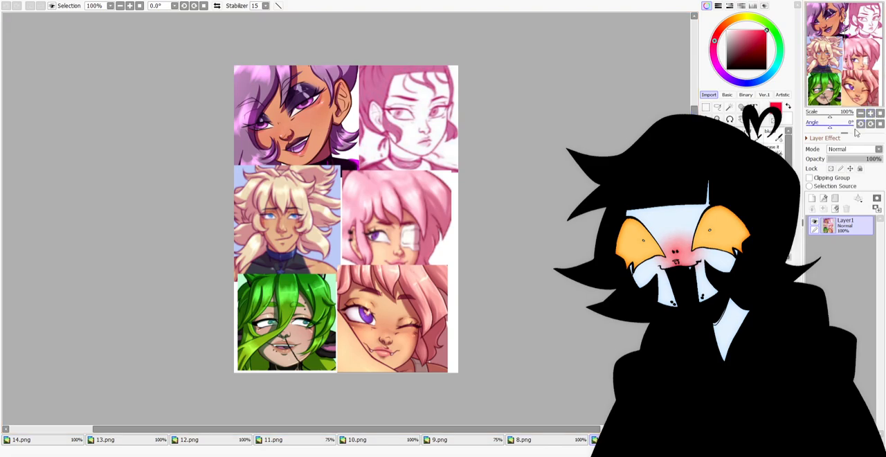
{"action": "mouse_move", "coordinate": [435, 65]}
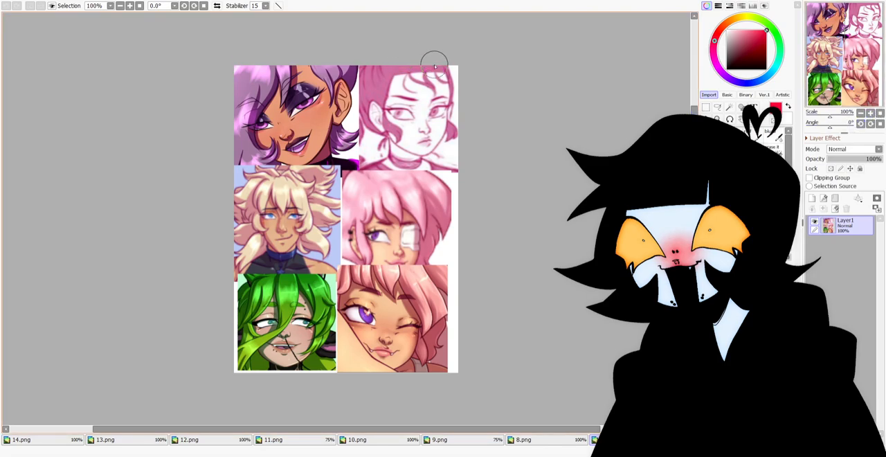
Scribble red over the right-hand portraits, undo it, then dab a mark on the purple-haired portrait
{"action": "left_click_drag", "start_coordinate": [433, 66], "coordinate": [436, 304]}
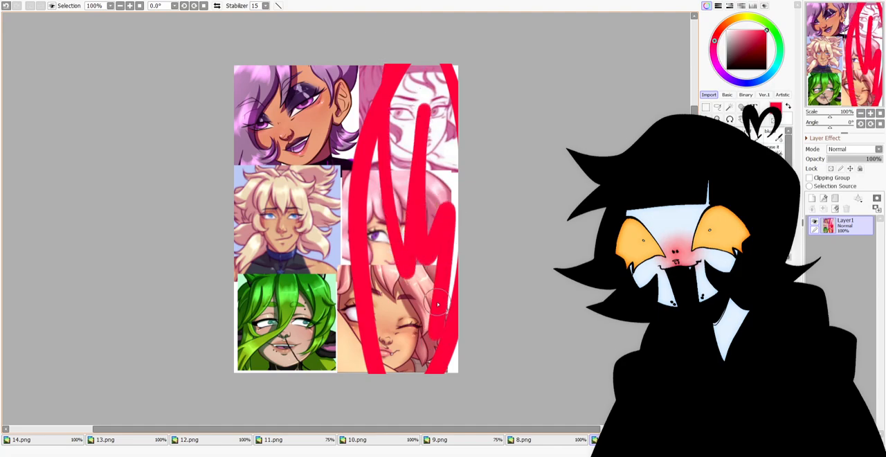
{"action": "key", "text": "ctrl+z"}
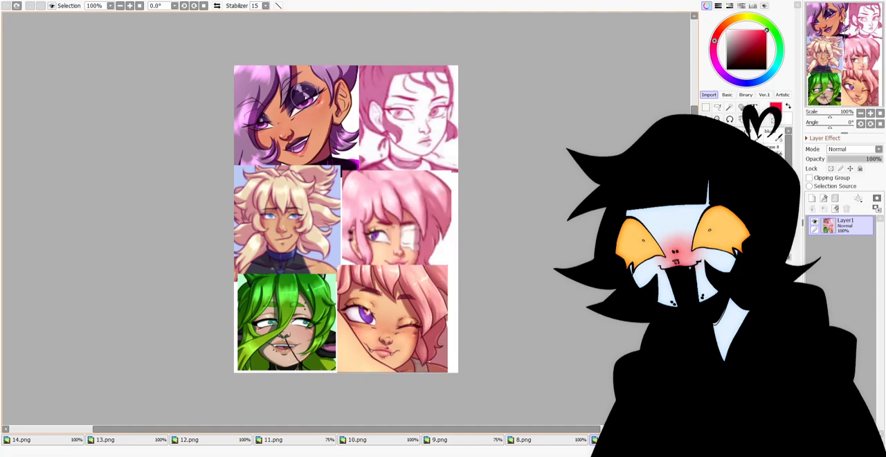
{"action": "left_click", "coordinate": [259, 86]}
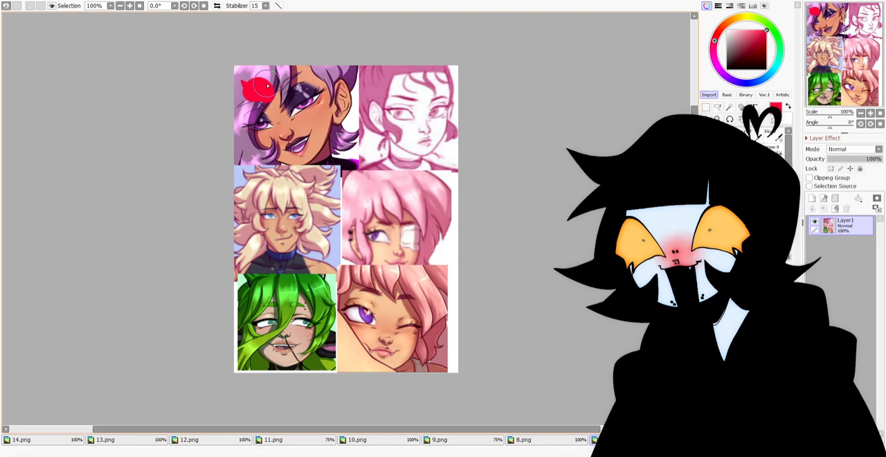
{"action": "mouse_move", "coordinate": [400, 190]}
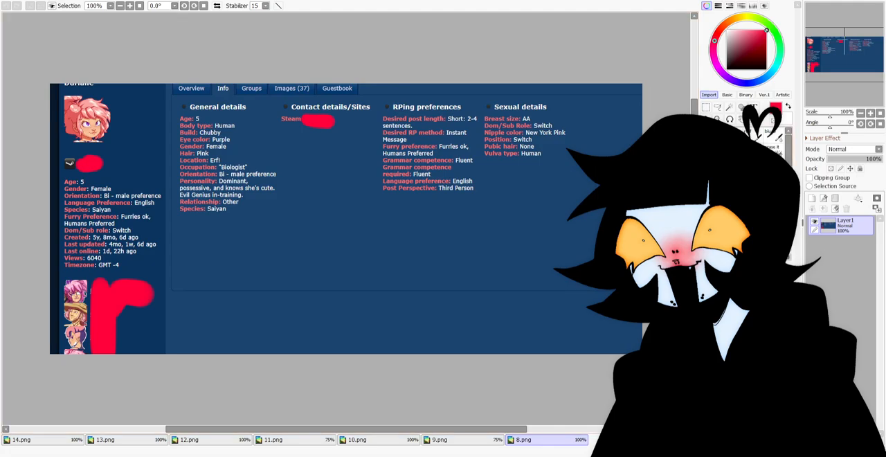
{"action": "mouse_move", "coordinate": [358, 248]}
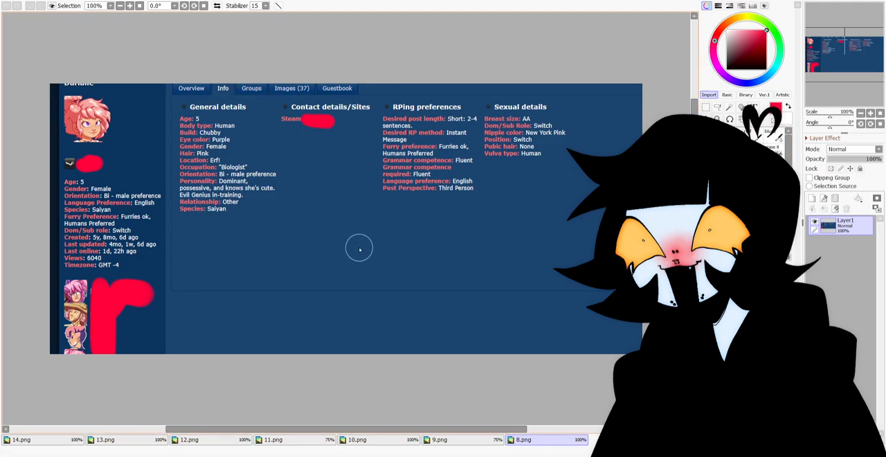
{"action": "mouse_move", "coordinate": [256, 141]}
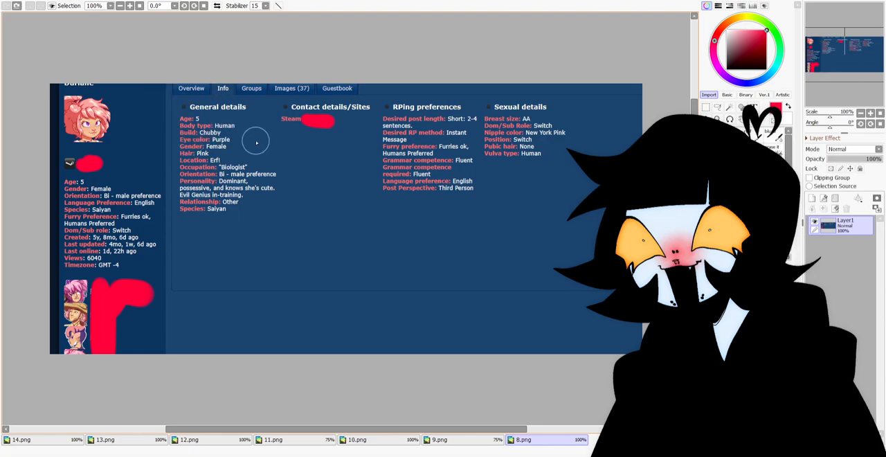
{"action": "mouse_move", "coordinate": [256, 142]}
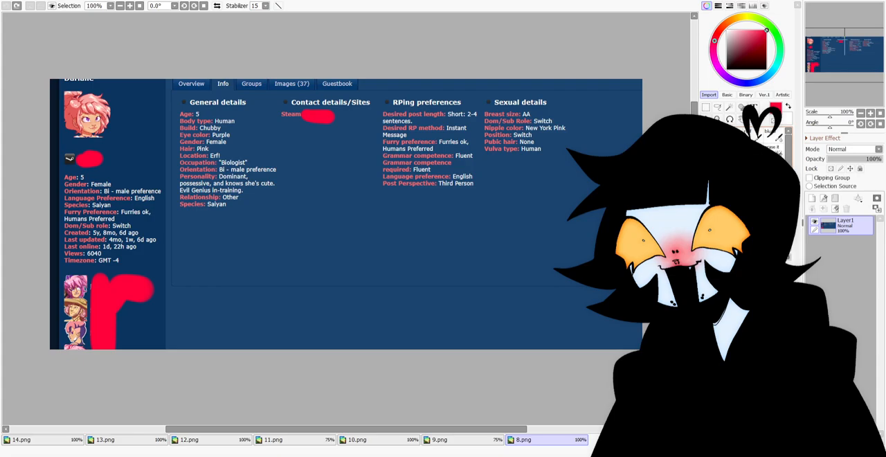
{"action": "mouse_move", "coordinate": [592, 211]}
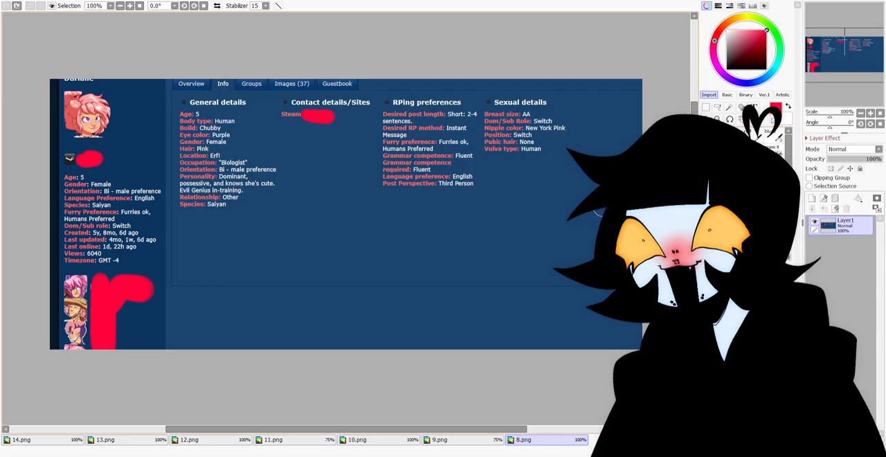
{"action": "mouse_move", "coordinate": [621, 140]}
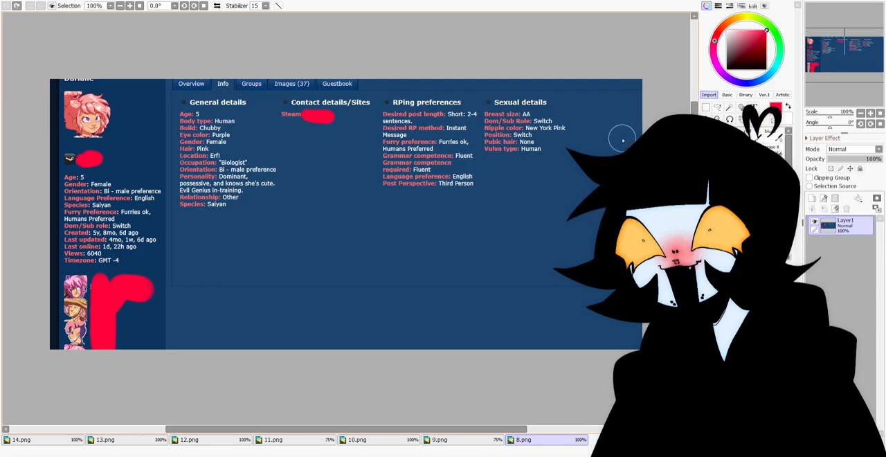
{"action": "mouse_move", "coordinate": [295, 198]}
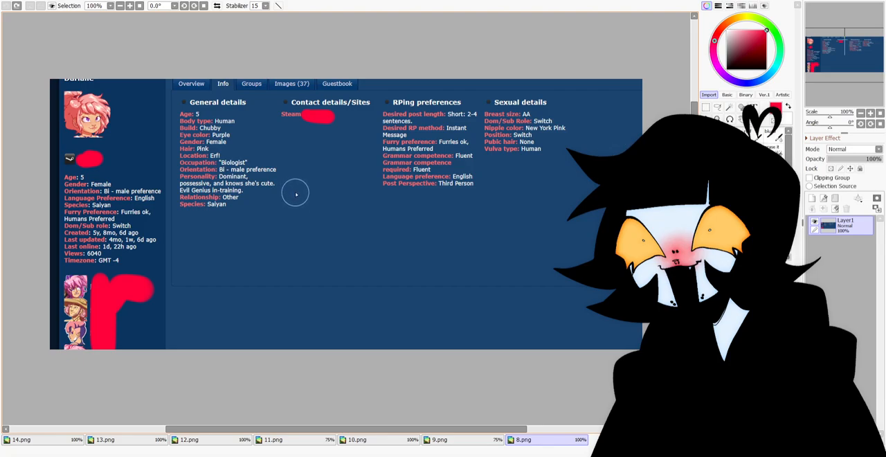
{"action": "mouse_move", "coordinate": [483, 102]}
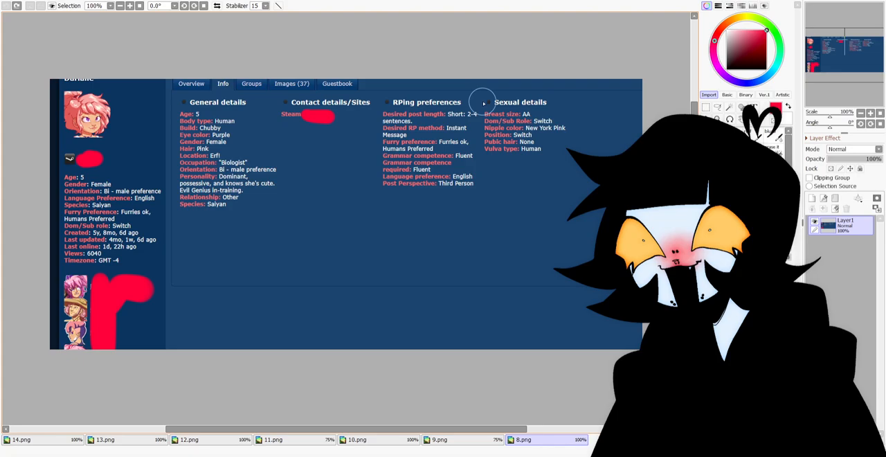
{"action": "mouse_move", "coordinate": [156, 168]}
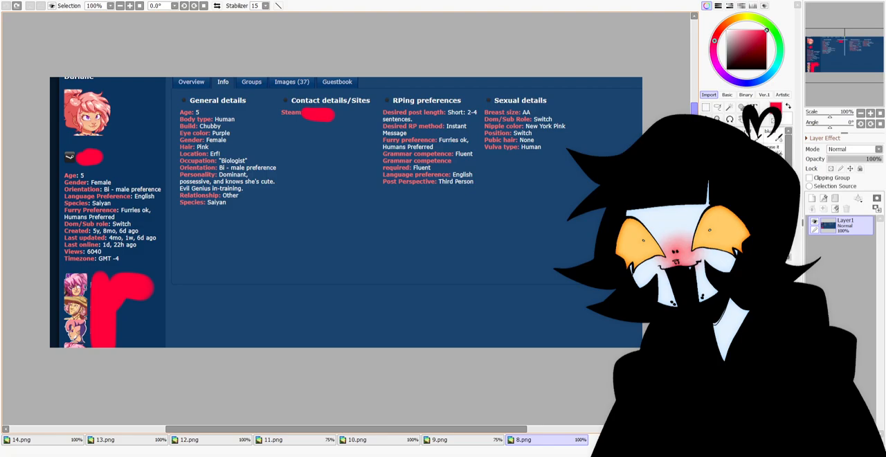
{"action": "scroll", "scroll_direction": "up", "scroll_amount": 3}
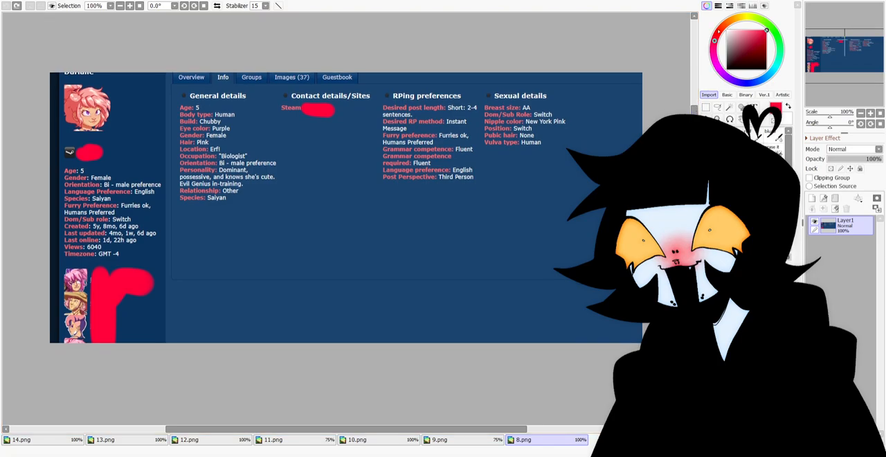
{"action": "mouse_move", "coordinate": [341, 227]}
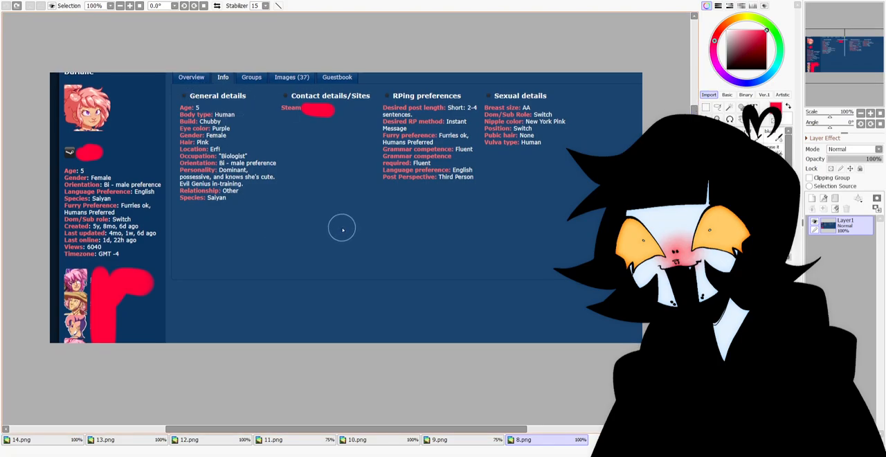
{"action": "mouse_move", "coordinate": [347, 234]}
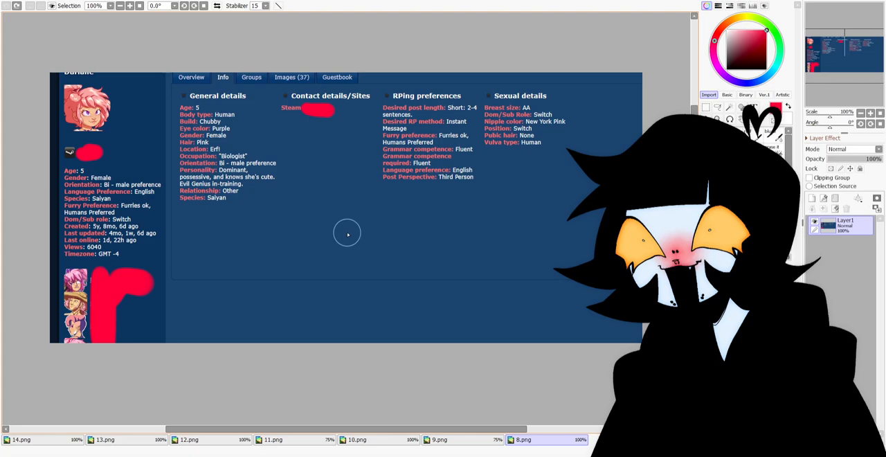
{"action": "mouse_move", "coordinate": [347, 233]}
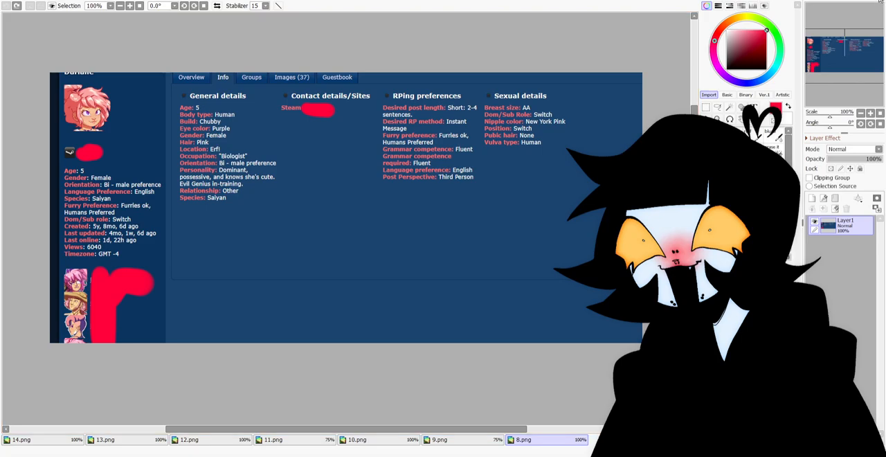
{"action": "left_click", "coordinate": [292, 77]}
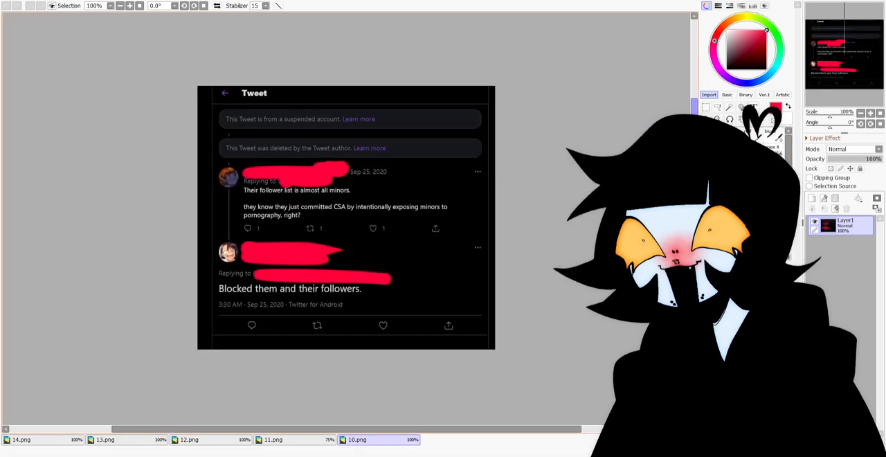
{"action": "mouse_move", "coordinate": [458, 171]}
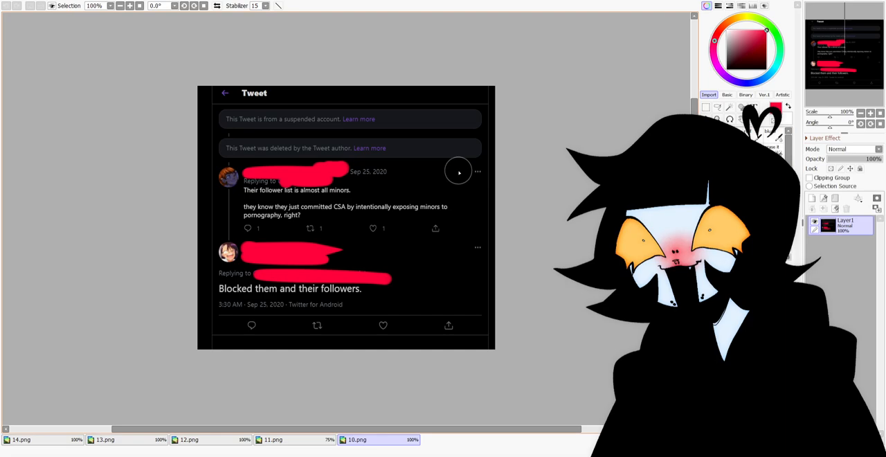
{"action": "mouse_move", "coordinate": [422, 118]}
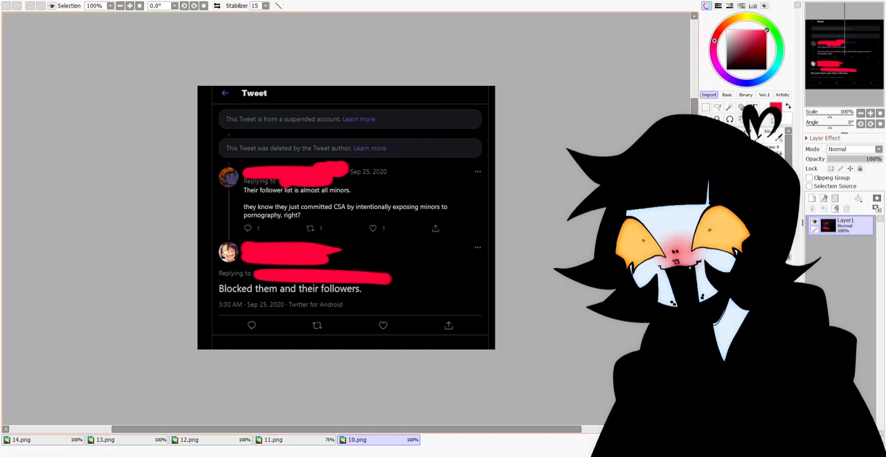
{"action": "mouse_move", "coordinate": [501, 173]}
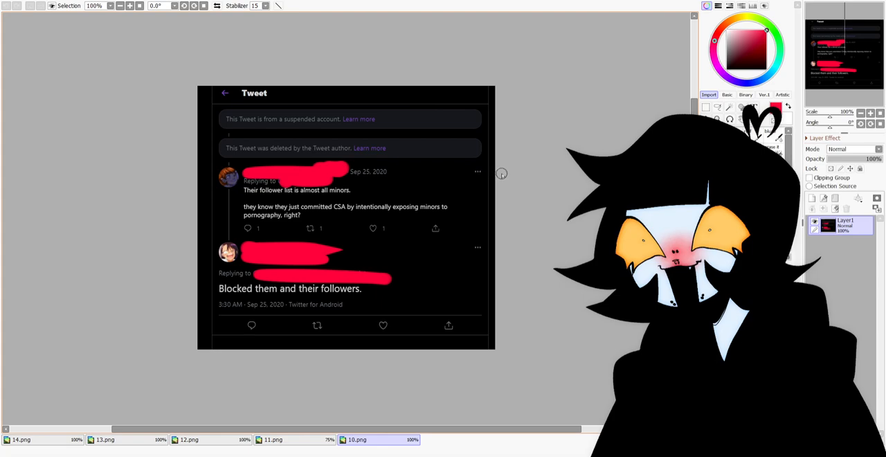
{"action": "mouse_move", "coordinate": [497, 144]}
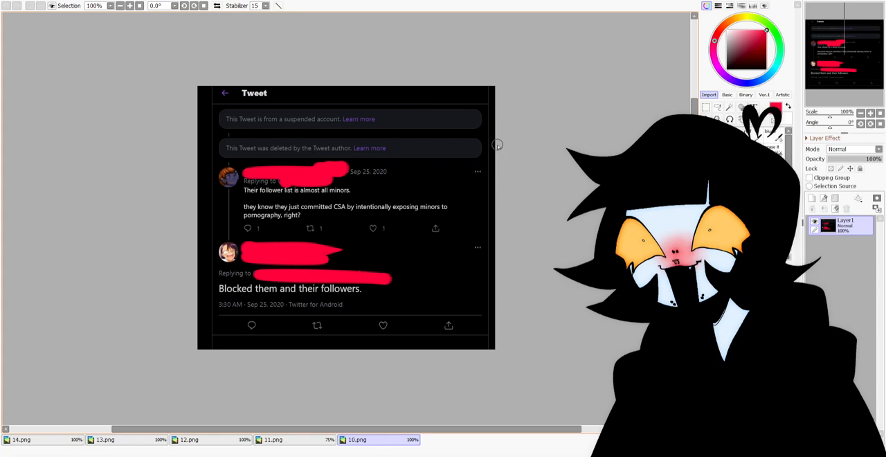
{"action": "mouse_move", "coordinate": [471, 150]}
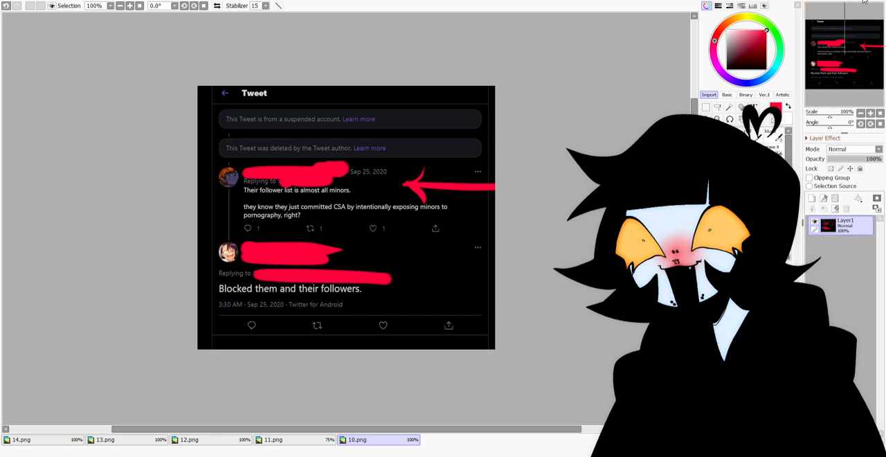
Close the 10.png tweet screenshot with its red arrow
{"action": "left_click", "coordinate": [273, 439]}
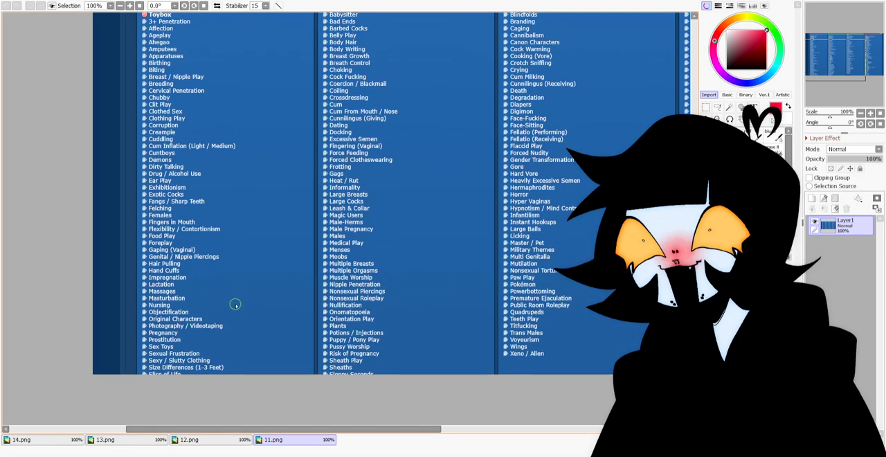
{"action": "mouse_move", "coordinate": [238, 316]}
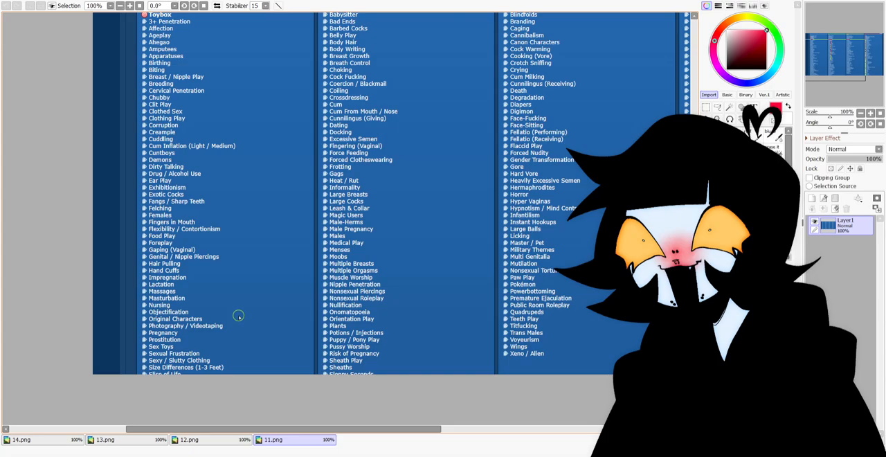
{"action": "mouse_move", "coordinate": [244, 200]}
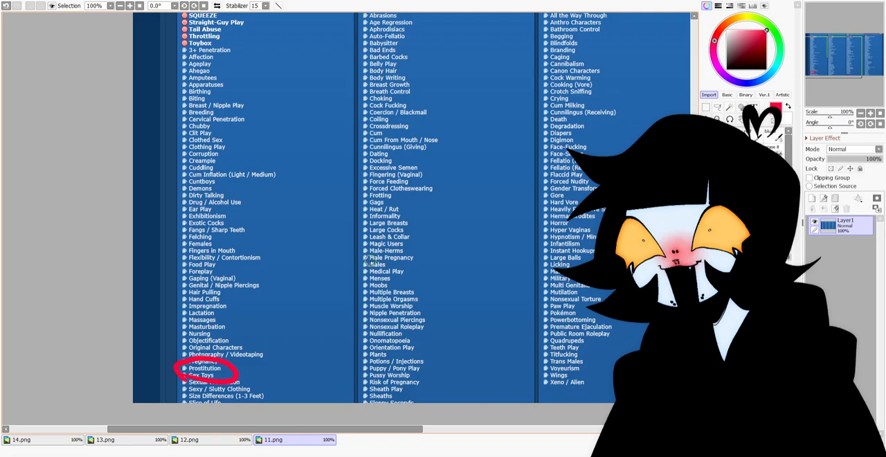
{"action": "mouse_move", "coordinate": [349, 199]}
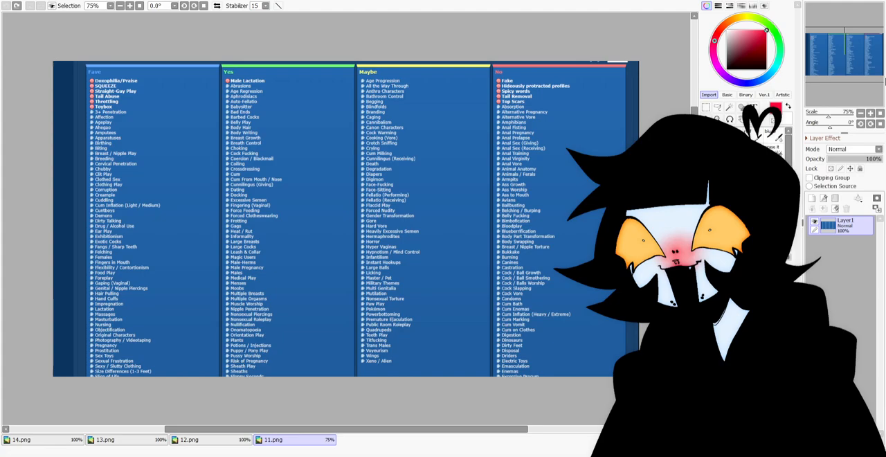
Close the 11.png tag list screenshot with its red circle
{"action": "left_click", "coordinate": [189, 439]}
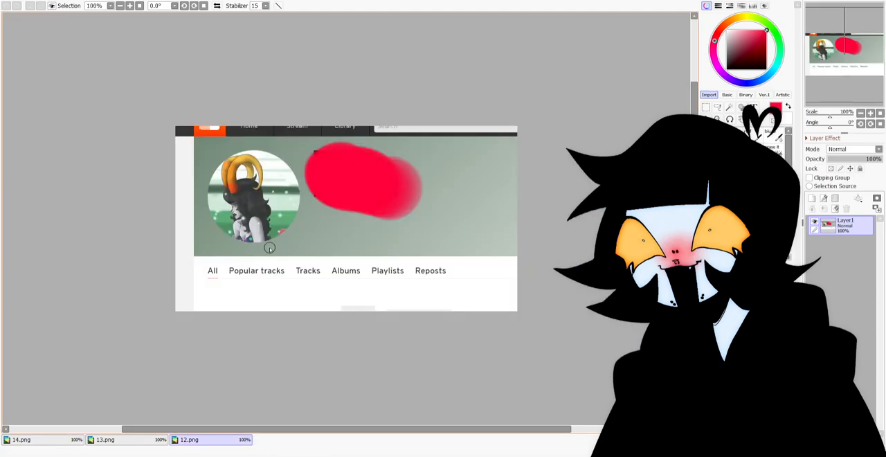
Make a red brush stroke on the canvas
{"action": "left_click_drag", "start_coordinate": [269, 246], "coordinate": [248, 291]}
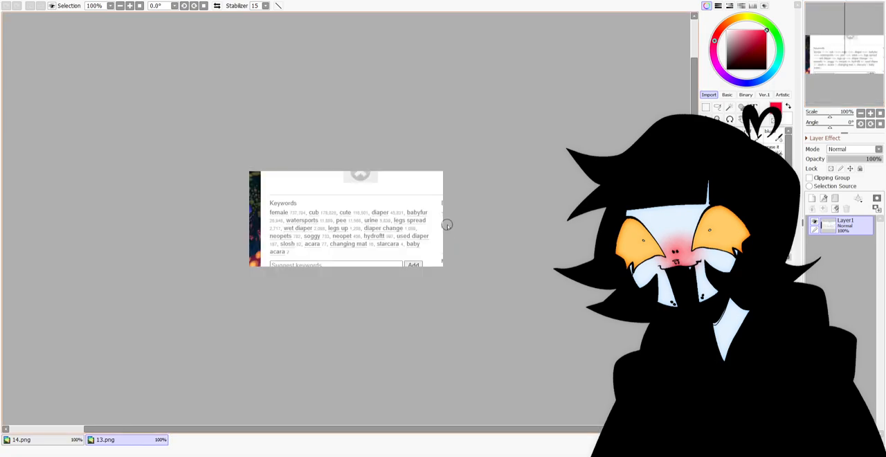
{"action": "mouse_move", "coordinate": [335, 193]}
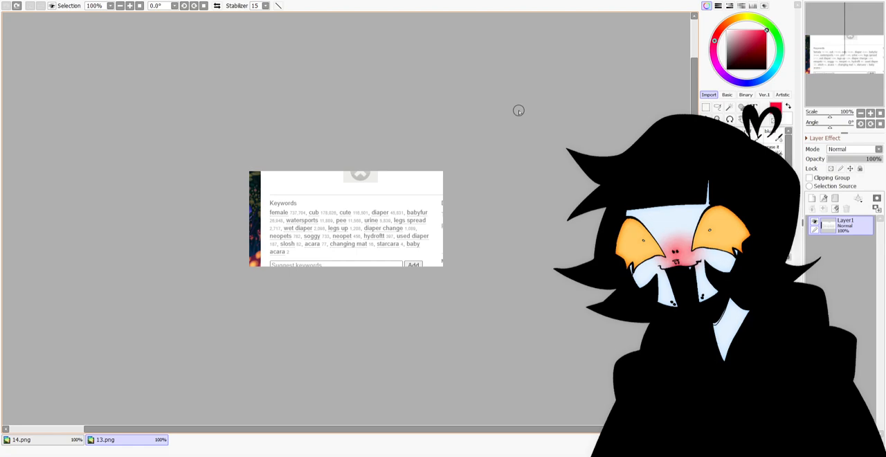
{"action": "mouse_move", "coordinate": [436, 221]}
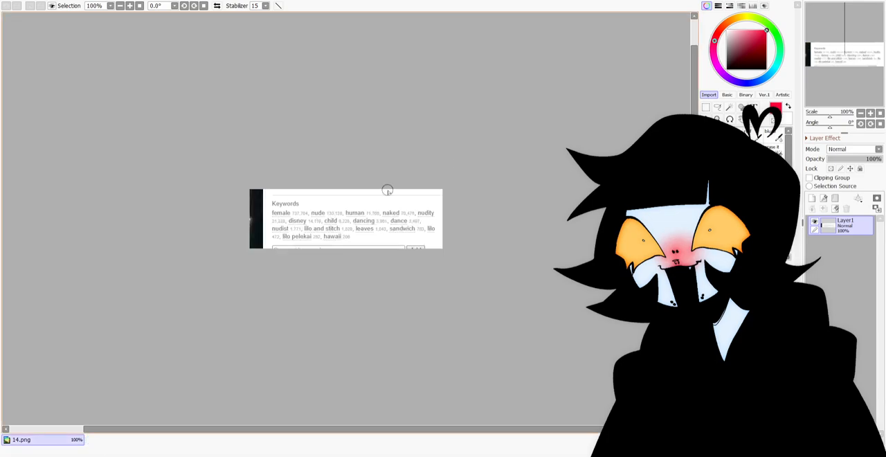
{"action": "mouse_move", "coordinate": [395, 186]}
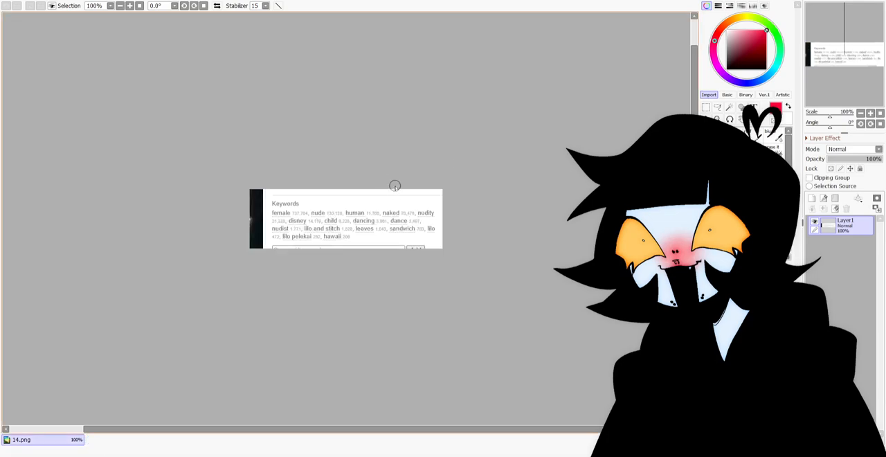
{"action": "mouse_move", "coordinate": [397, 126]}
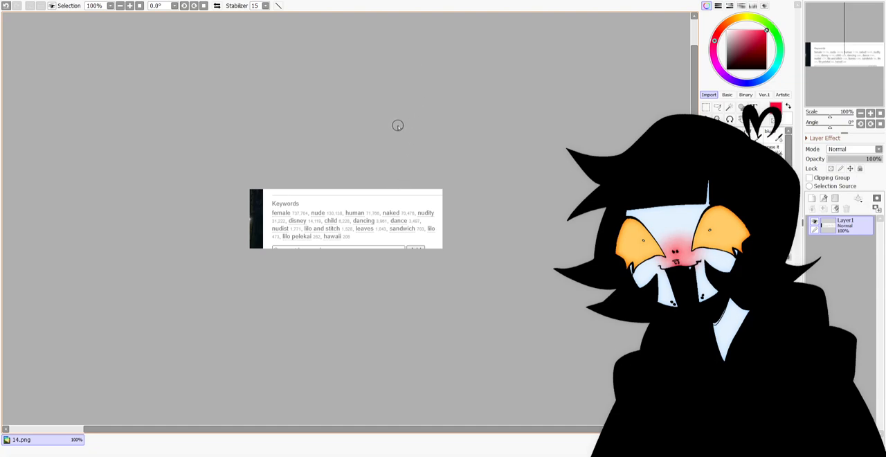